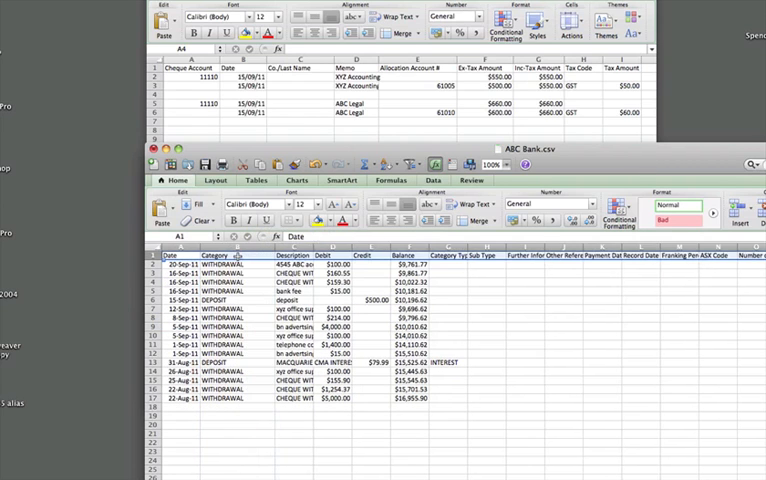
Delete the Category column (B) so Description follows Date
right_click(205, 260)
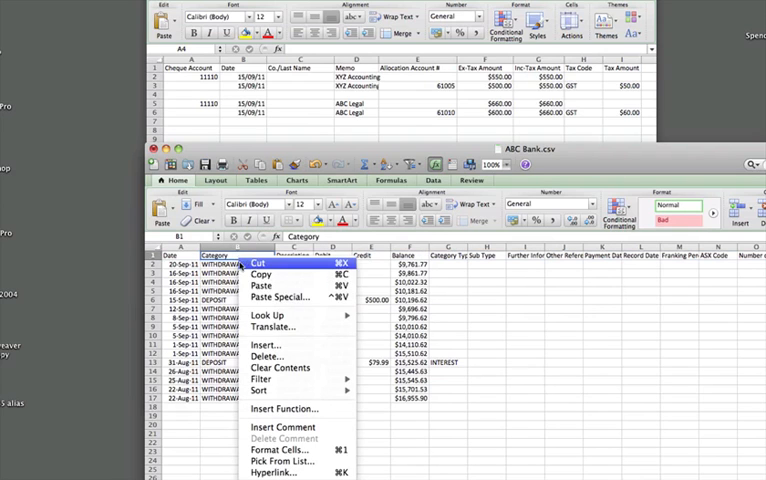
click(268, 356)
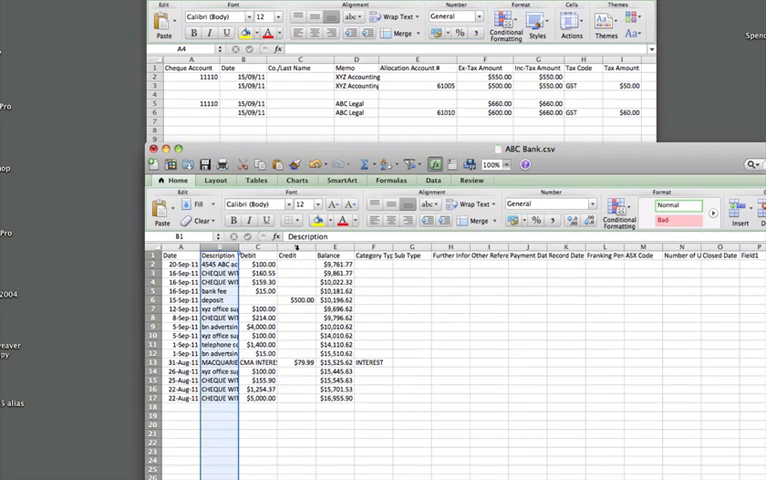
Delete the 15-Sep deposit row and the 31-Aug MACQUARIE CMA INTEREST row, leaving only debits
click(293, 246)
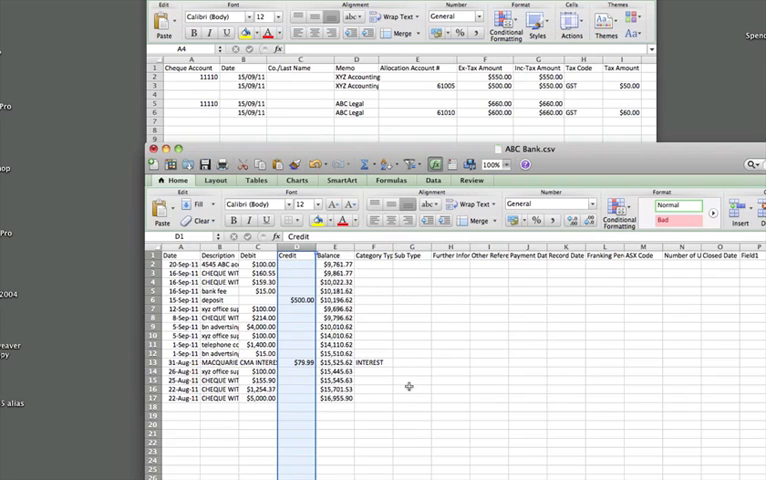
click(263, 434)
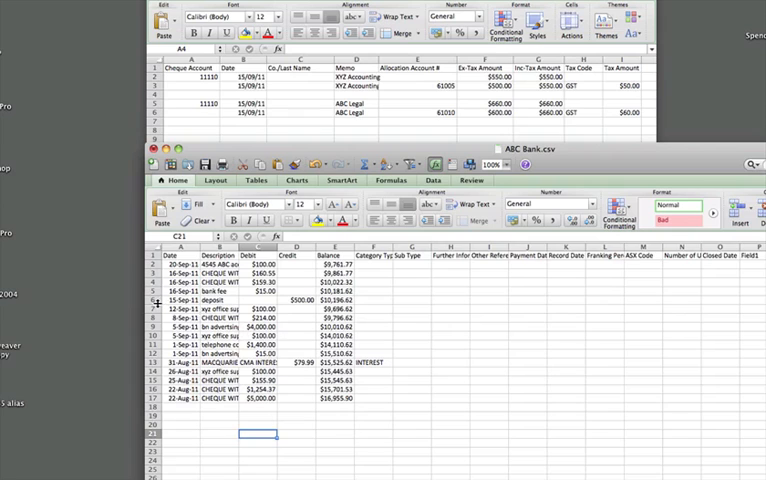
click(155, 303)
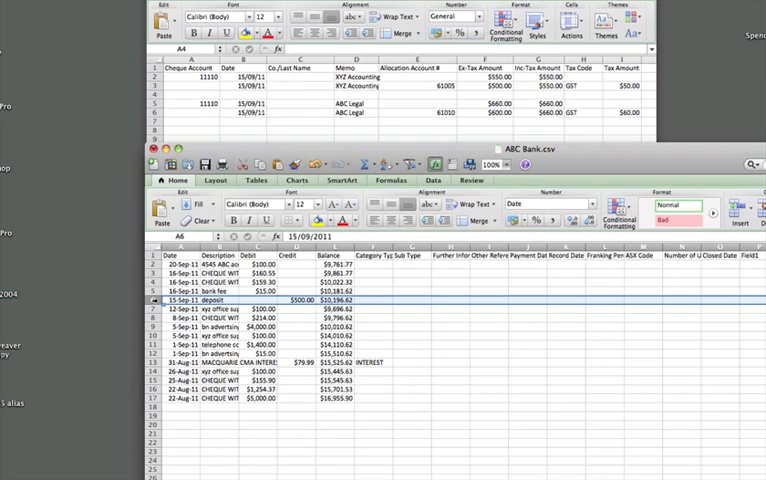
right_click(180, 305)
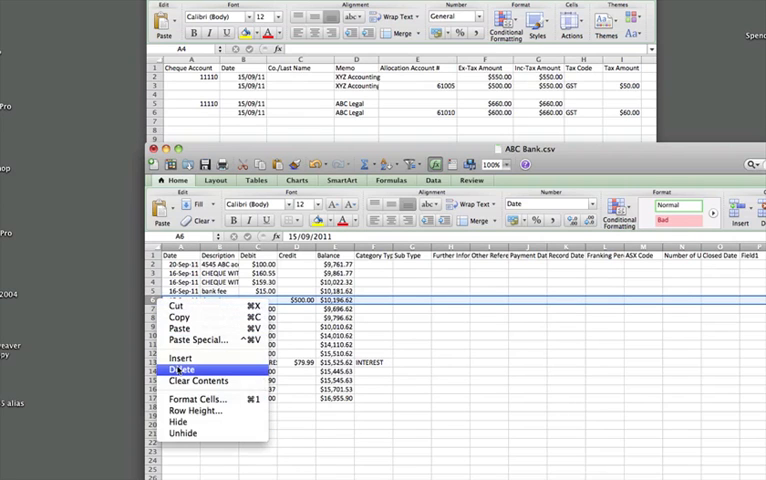
click(183, 369)
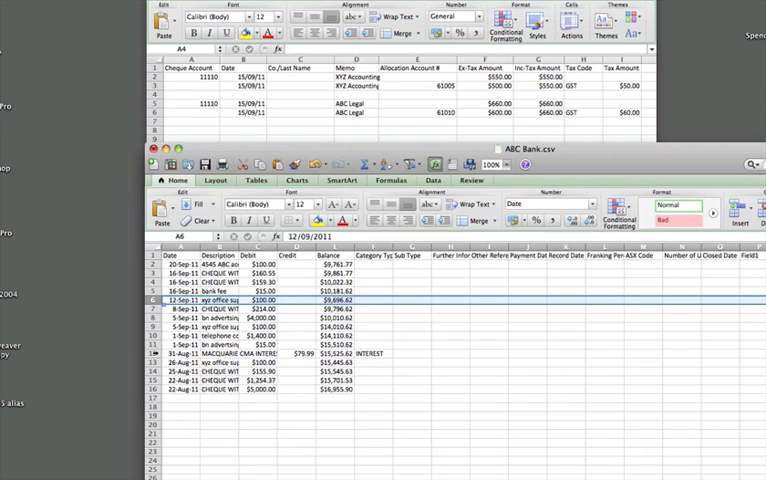
right_click(155, 353)
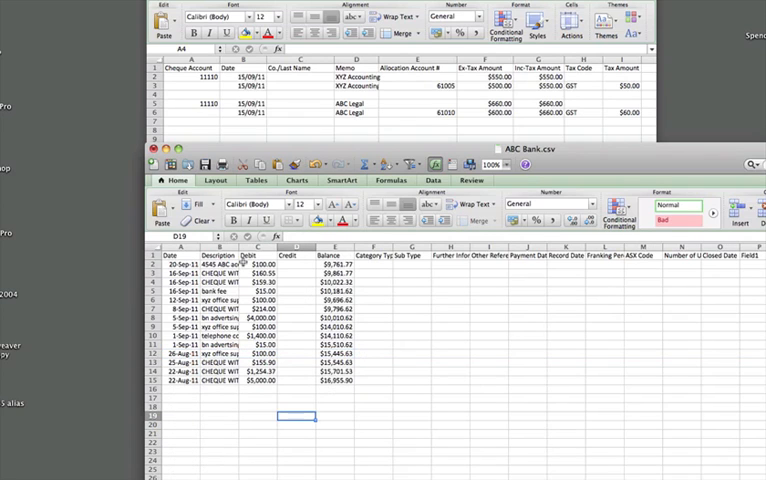
Delete the Balance column and every column after Credit
click(335, 245)
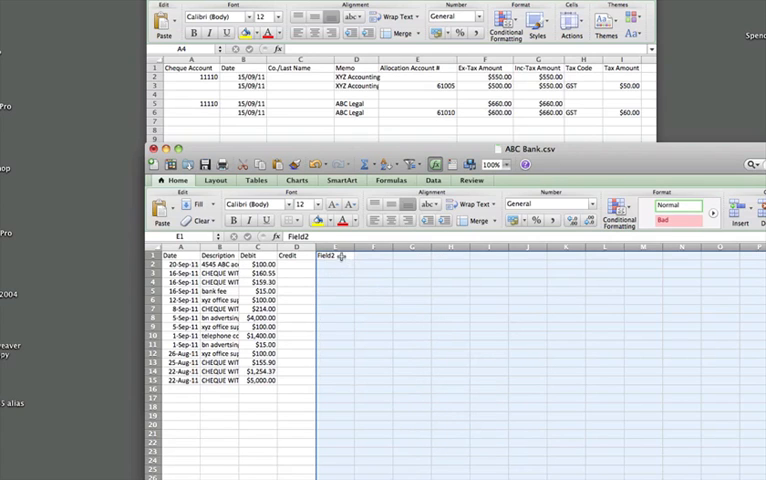
right_click(337, 257)
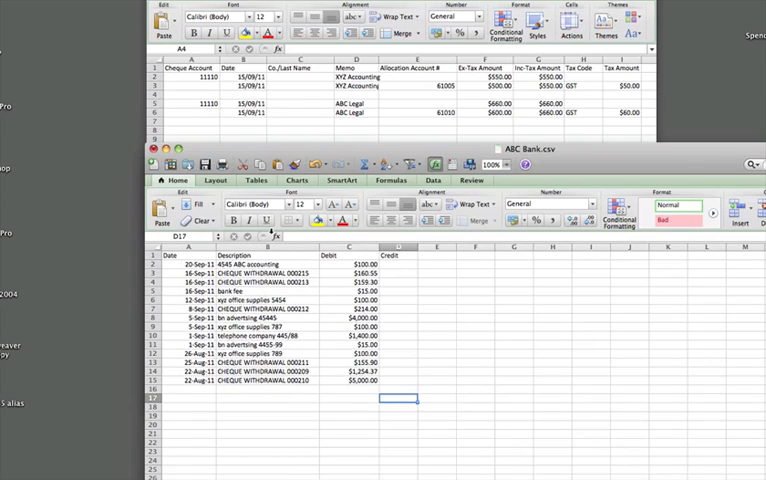
mouse_move(275, 236)
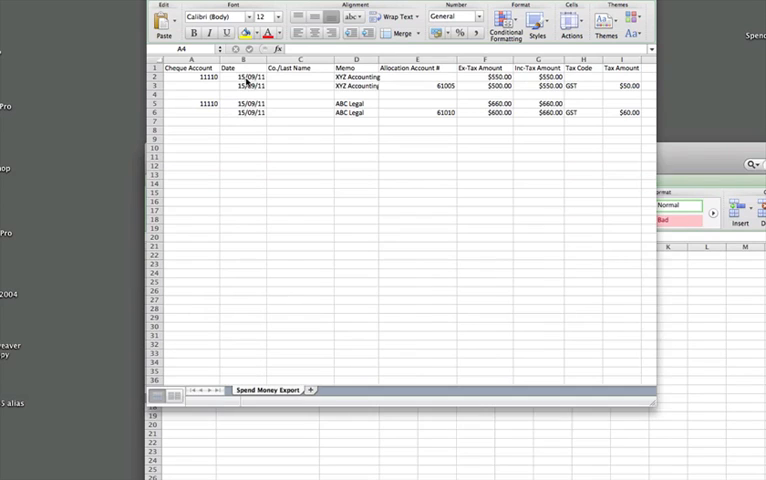
click(240, 76)
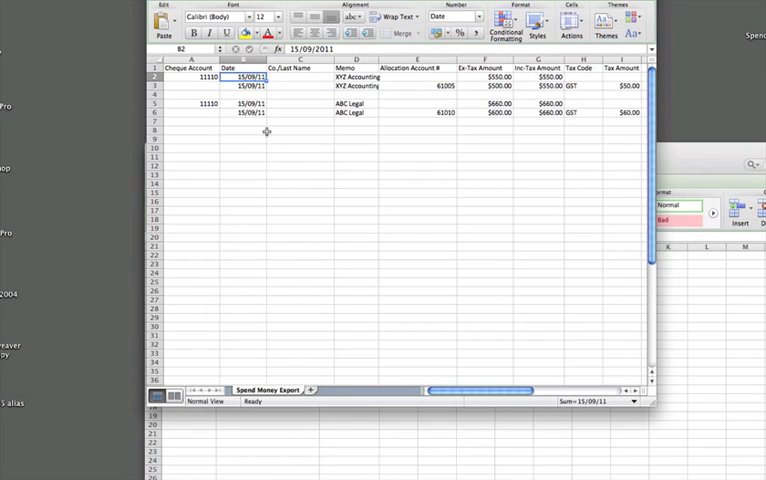
mouse_move(261, 161)
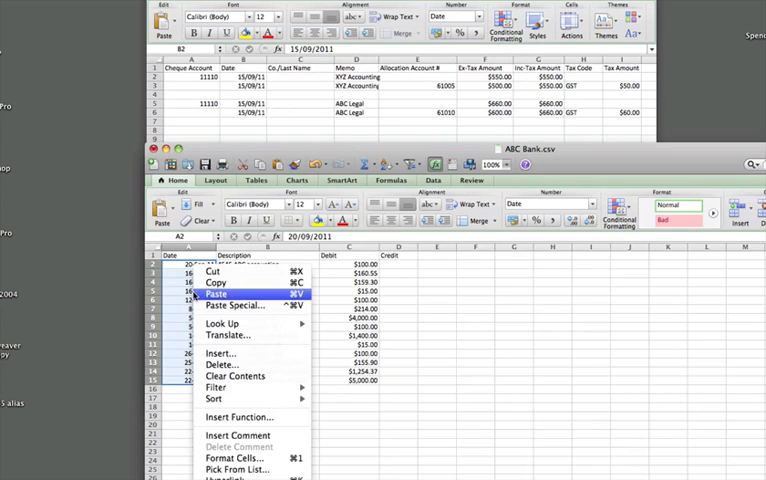
mouse_move(233, 457)
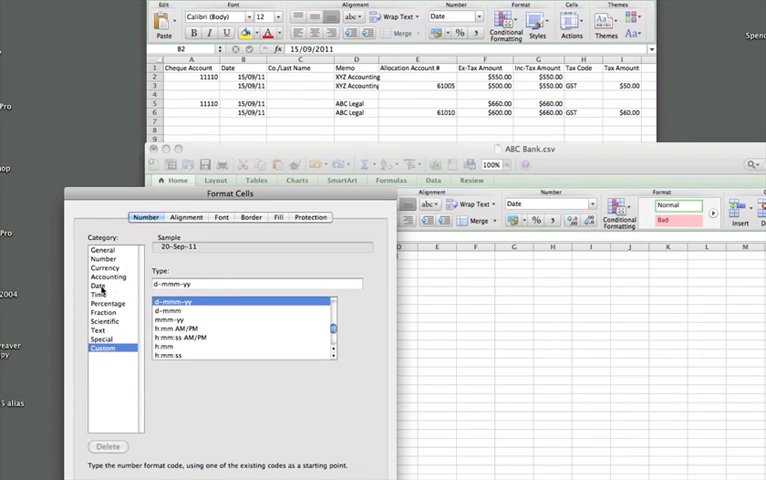
Choose the Date category to list dd/mm/yy formats like 14/03/01 for column A
click(97, 288)
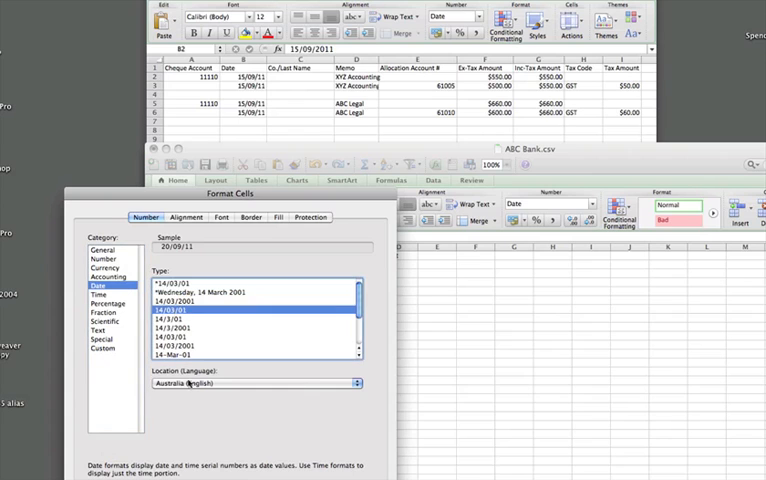